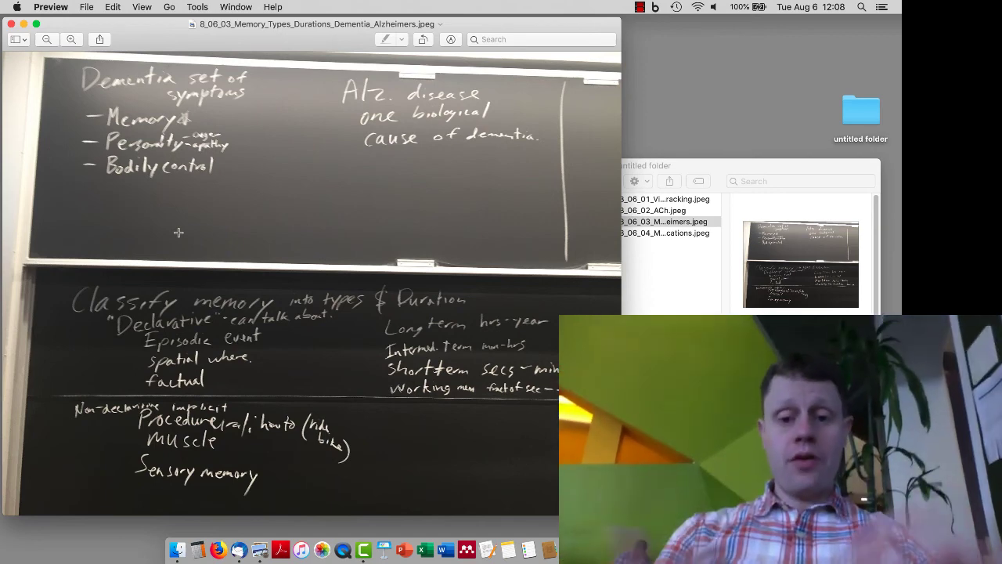
pyautogui.moveTo(231, 384)
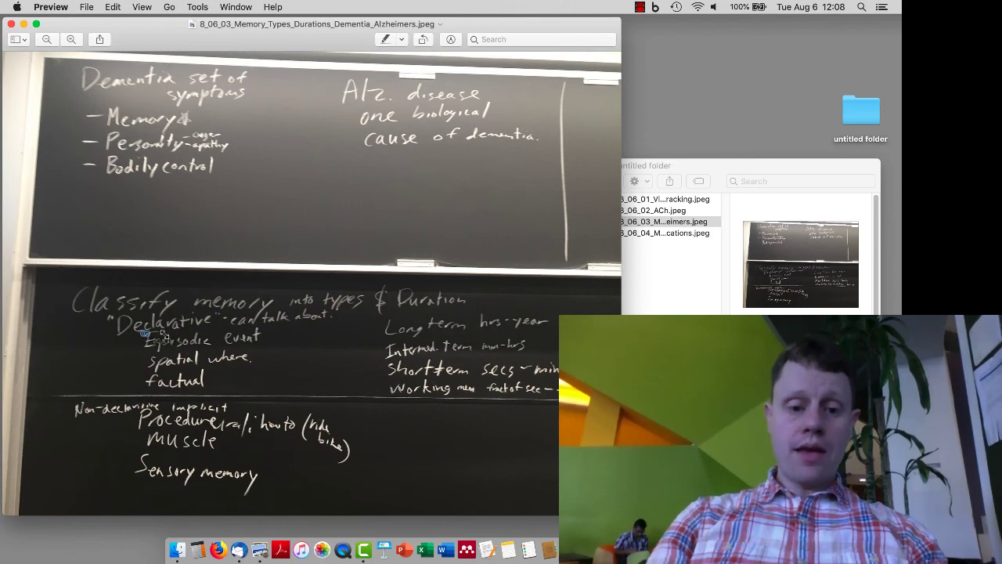
# Mark the memory durations list on the board, then open 8_06_04_Memory_Locations.jpeg in Preview
pyautogui.moveTo(144, 333); pyautogui.dragTo(256, 389)
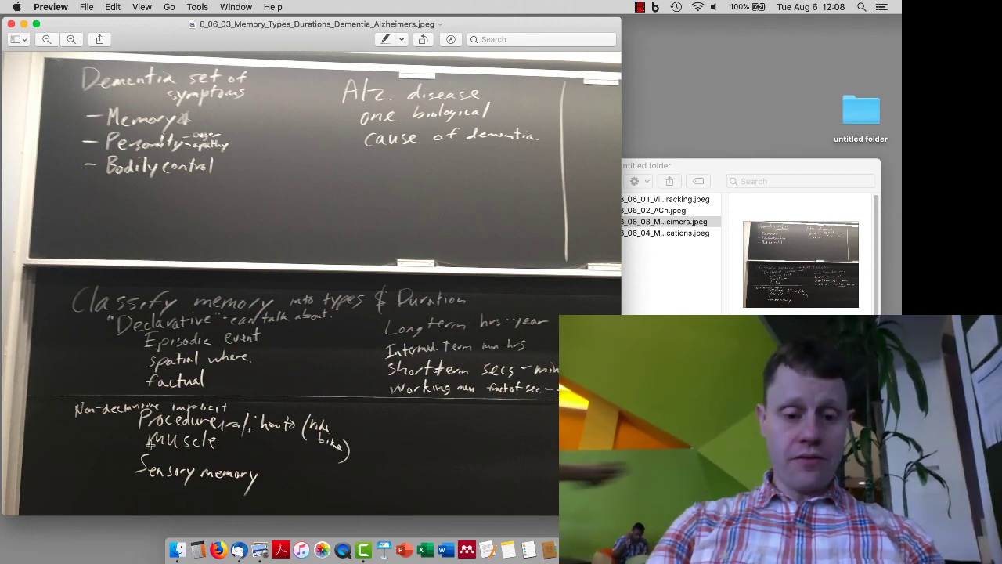
pyautogui.moveTo(59, 396); pyautogui.dragTo(152, 445)
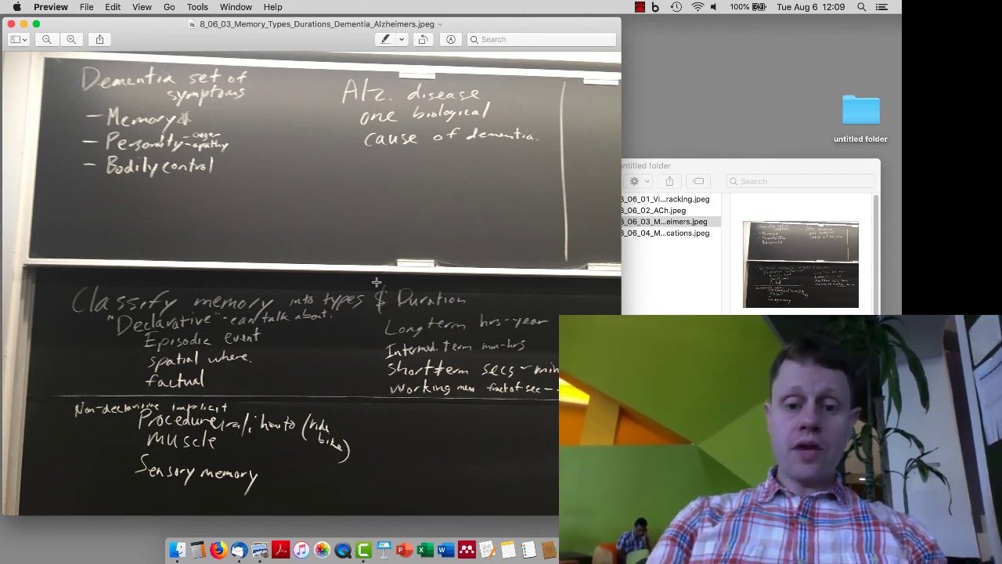
pyautogui.moveTo(376, 282); pyautogui.dragTo(615, 409)
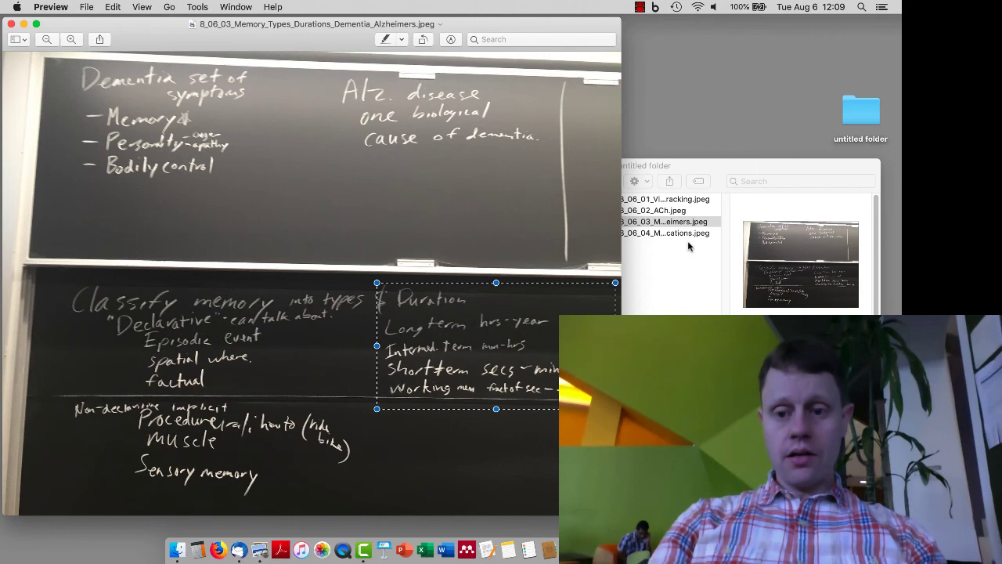
pyautogui.click(665, 233)
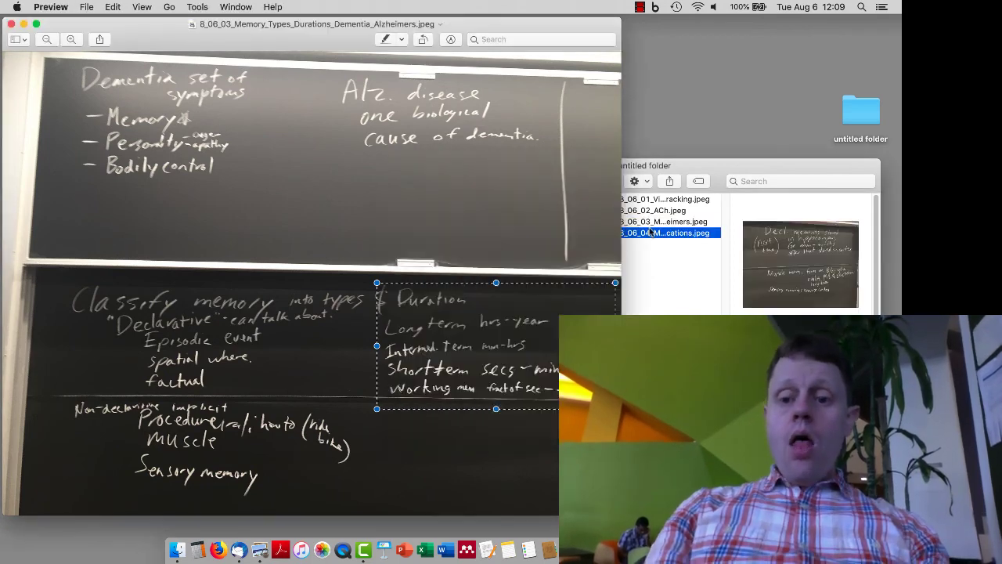
pyautogui.doubleClick(670, 233)
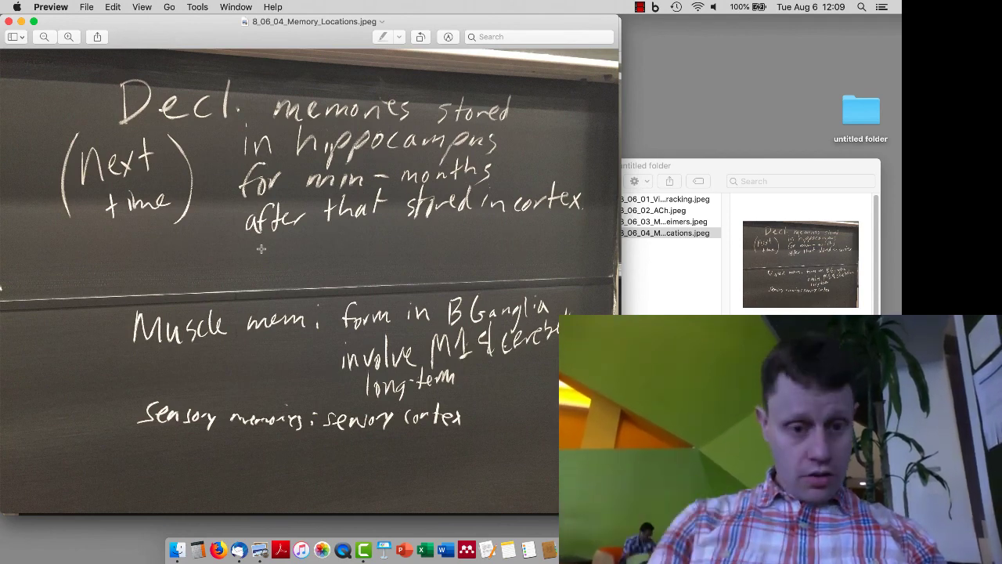
# Mark the muscle memory line, then open 8_06_02_ACh.jpeg in a second Preview window
pyautogui.moveTo(127, 403); pyautogui.dragTo(321, 464)
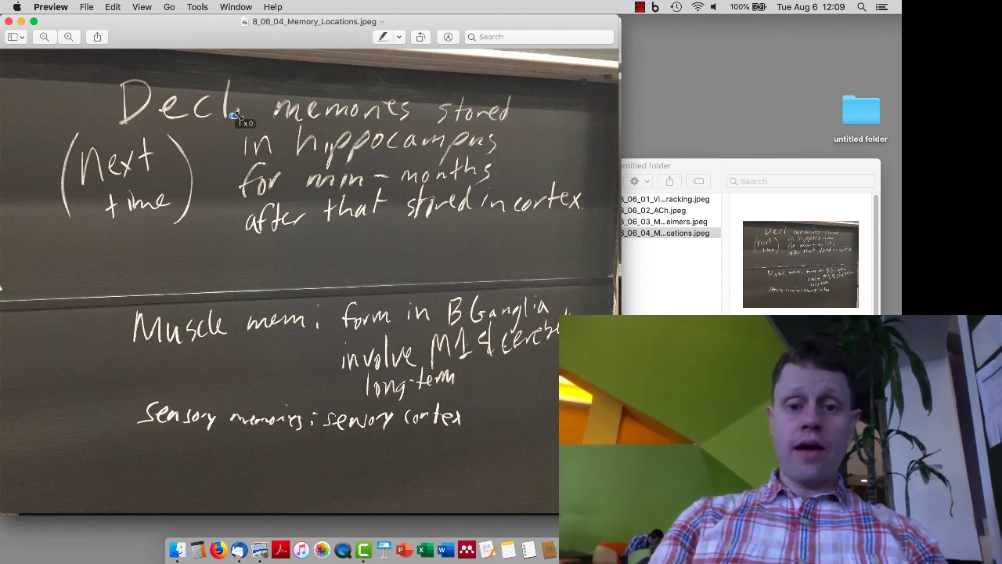
pyautogui.moveTo(235, 116); pyautogui.dragTo(501, 194)
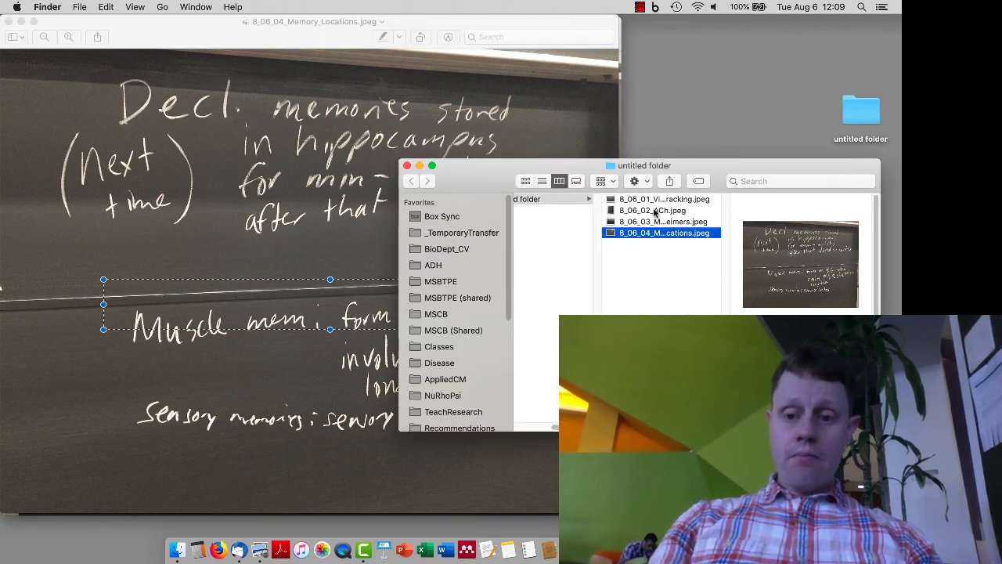
pyautogui.click(653, 210)
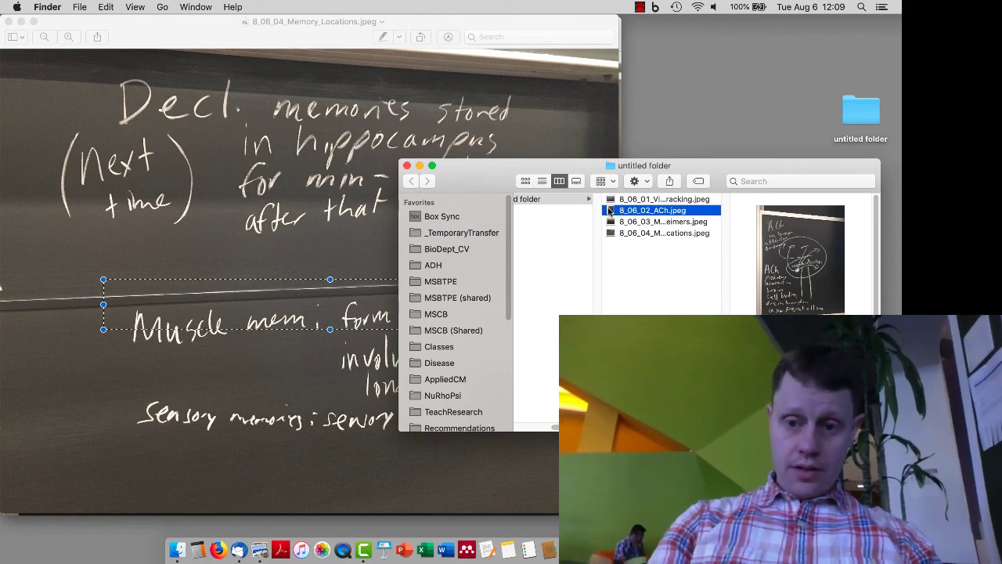
pyautogui.doubleClick(653, 210)
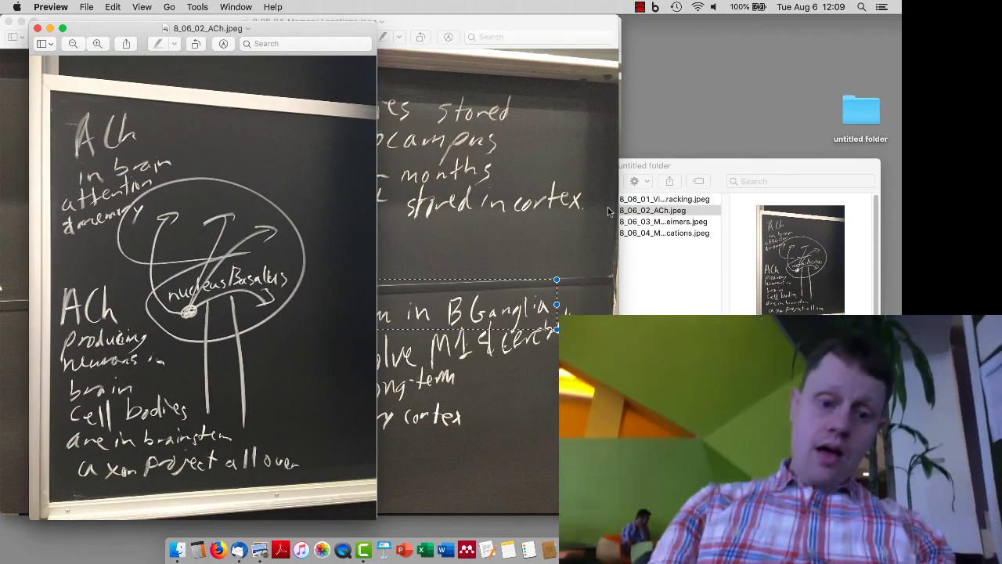